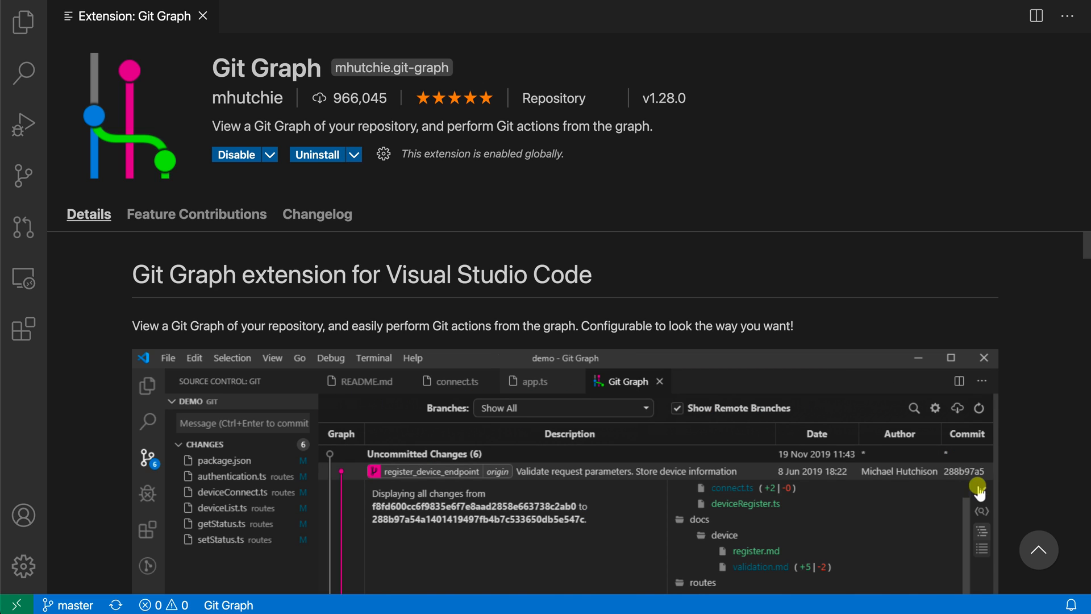
Bring up the Command Palette over the Git Graph extension page
right_click(408, 505)
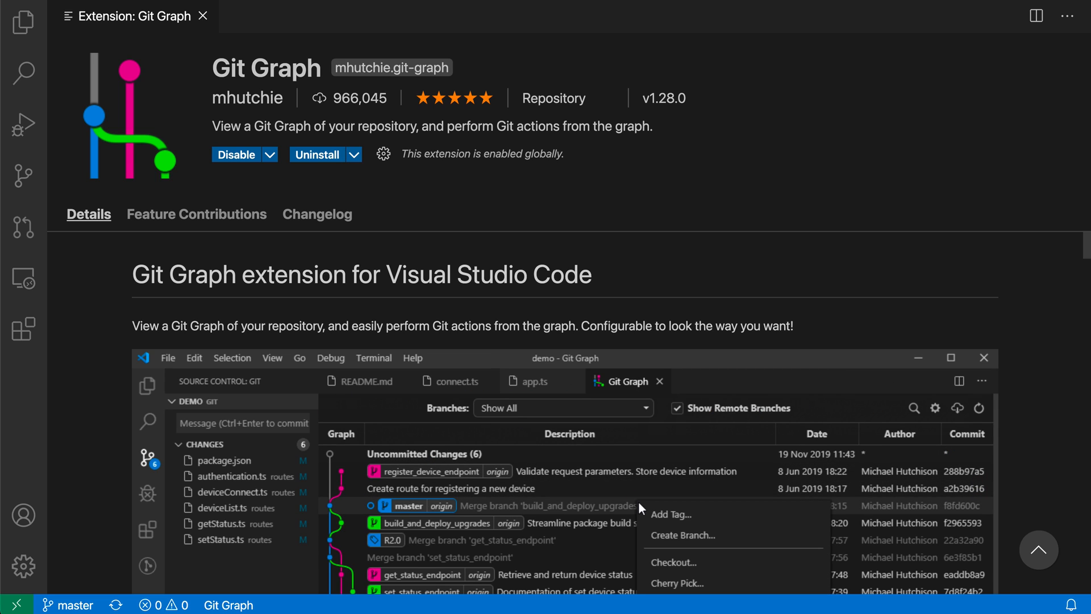
click(669, 514)
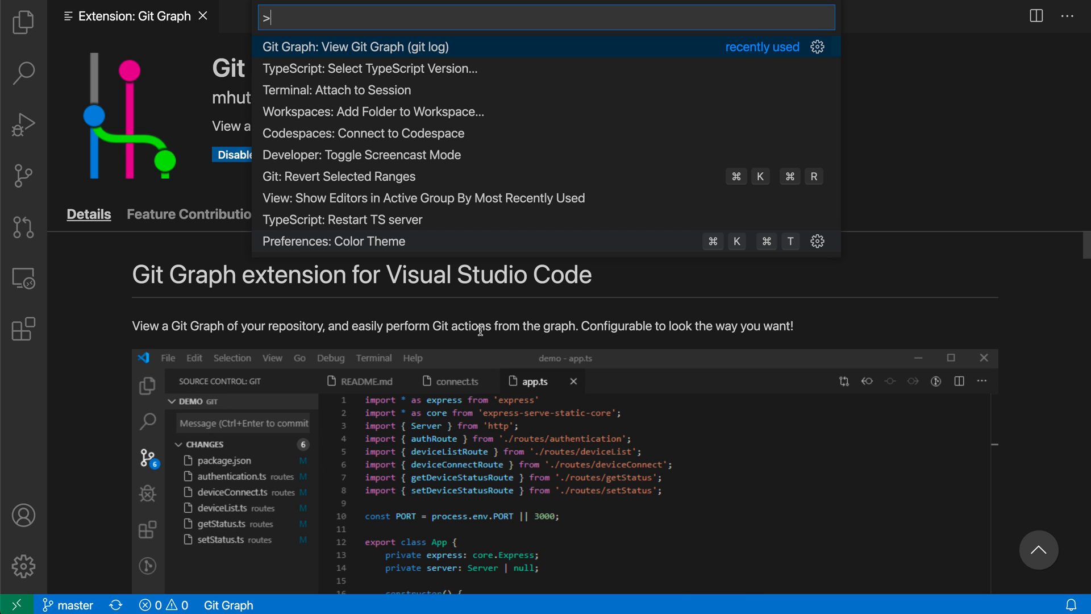
Search 'git grap' and run Git Graph: View Git Graph (git log)
text(git grap)
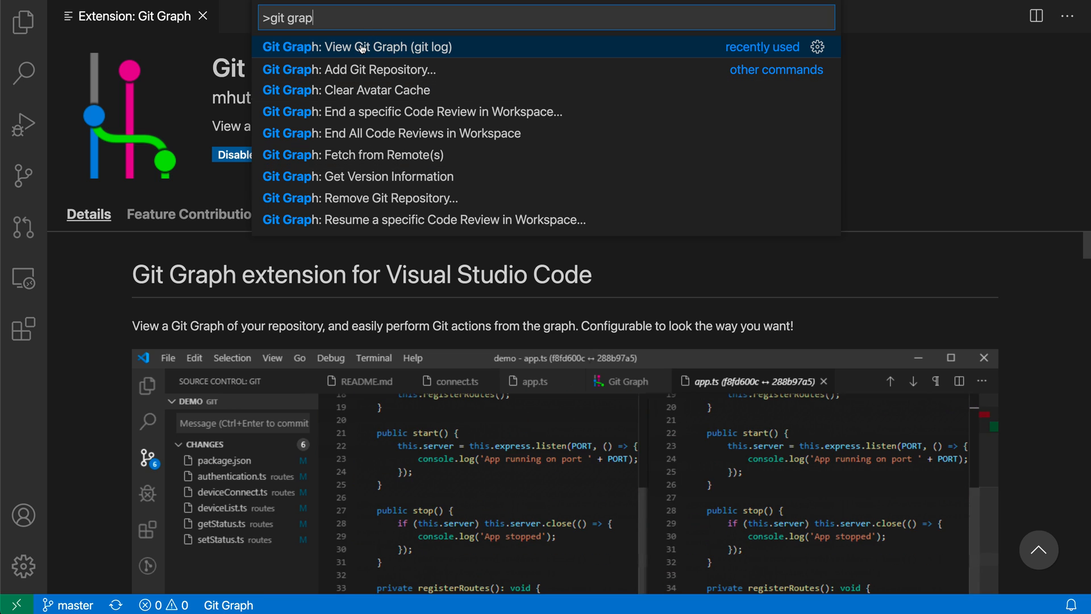
click(357, 46)
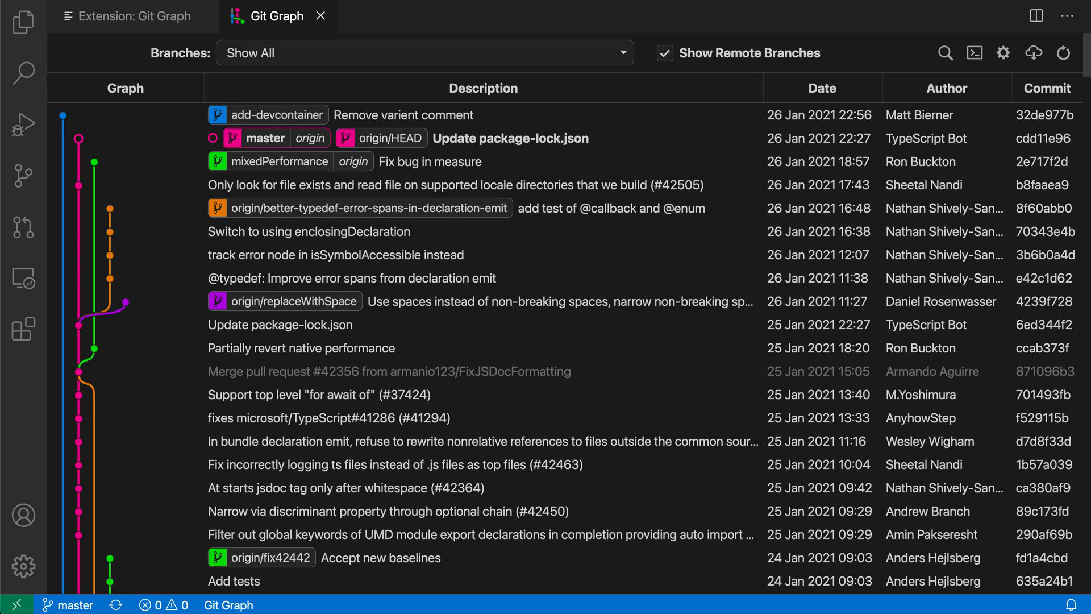
Scroll the commit list back to mid-December 2020 and origin/fix42030
scroll(down, 3)
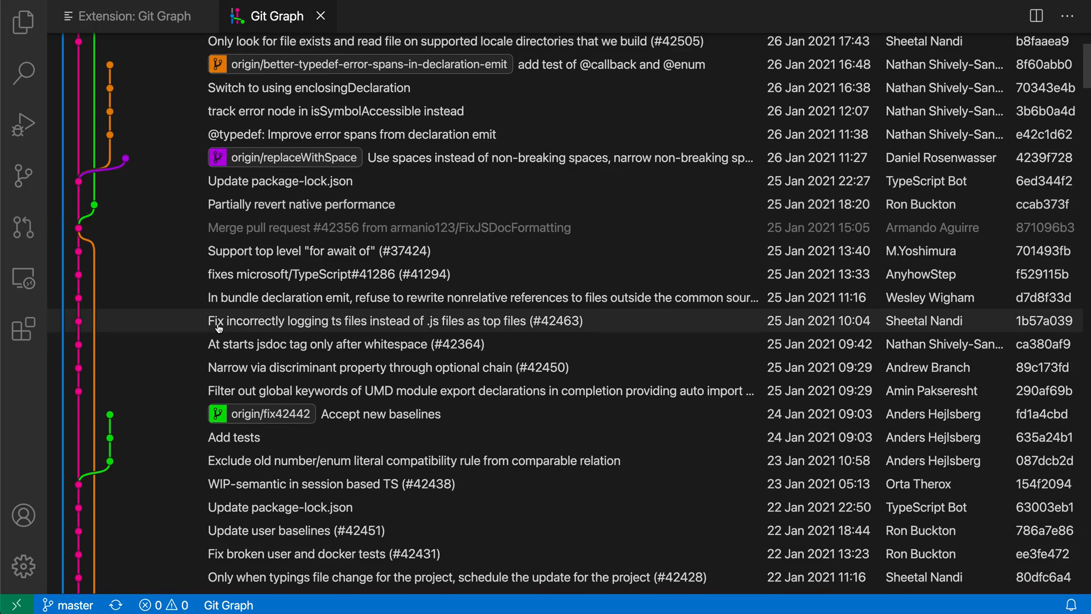
scroll(down, 3)
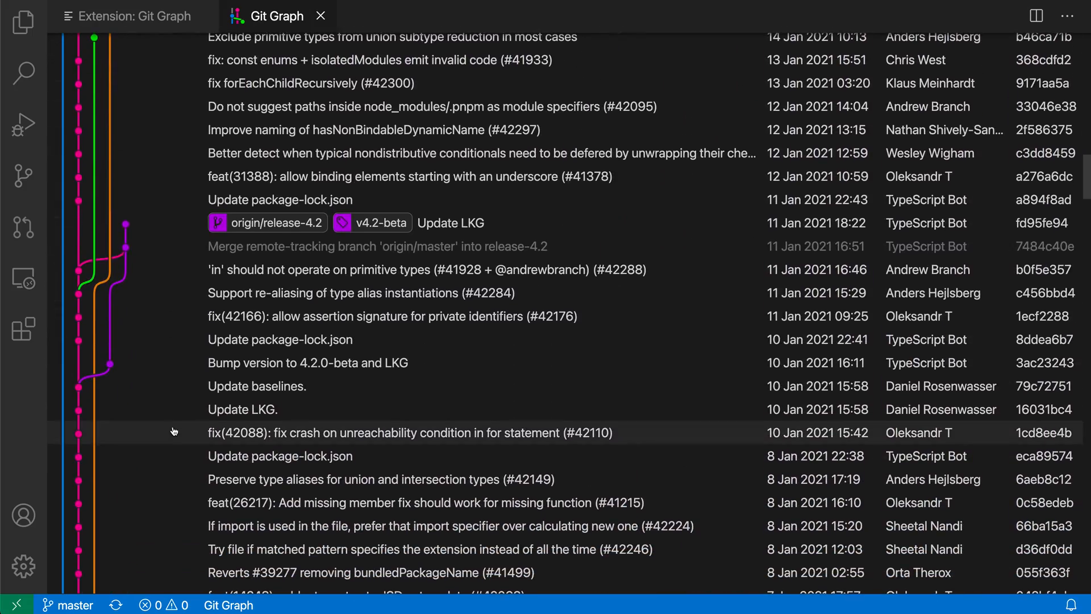
scroll(down, 3)
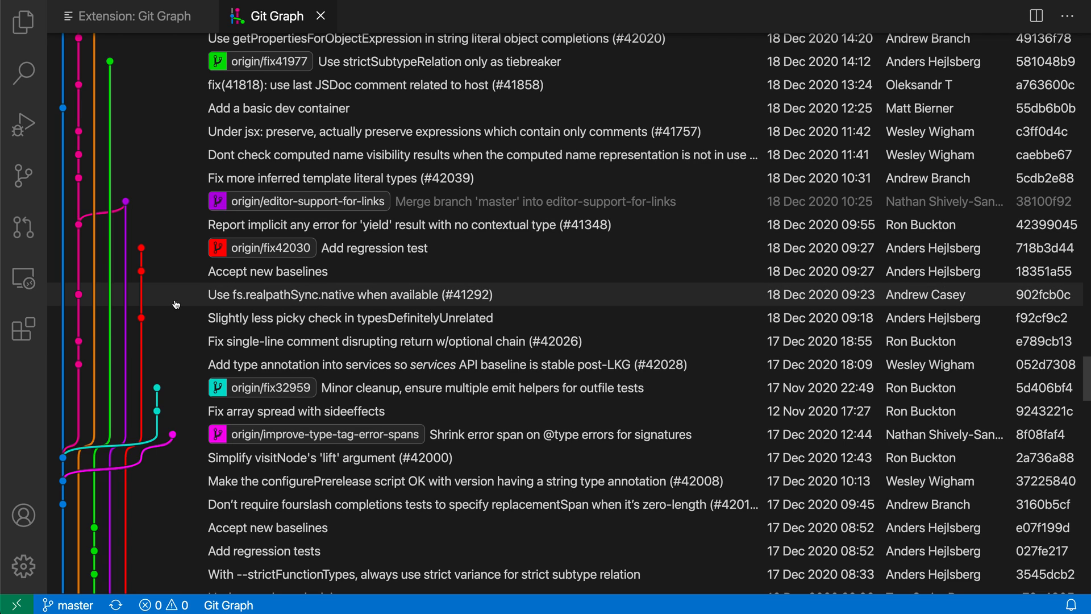
mouse_move(257, 304)
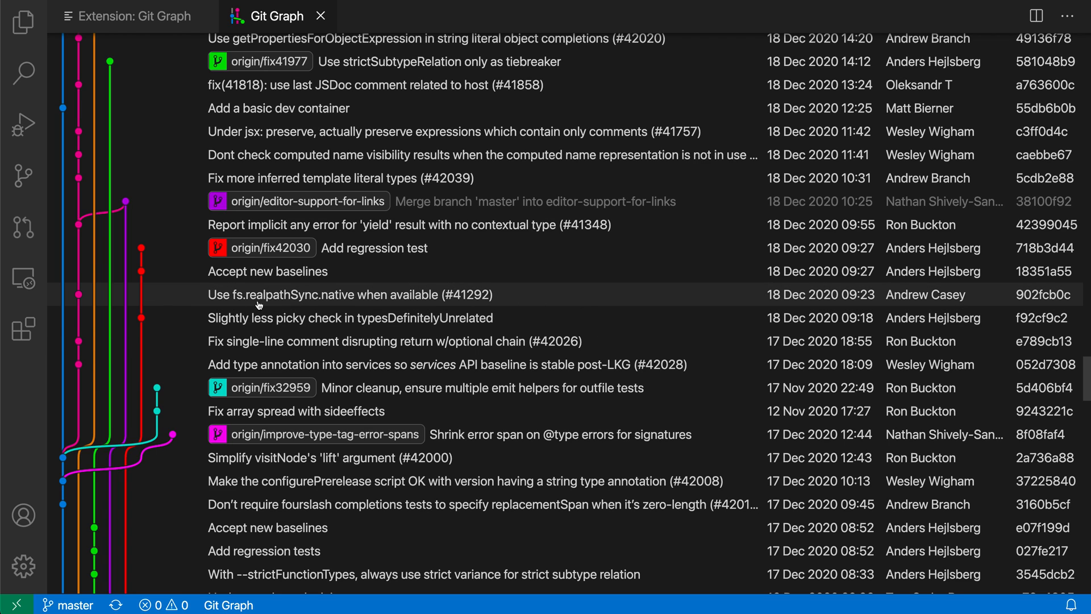
click(348, 295)
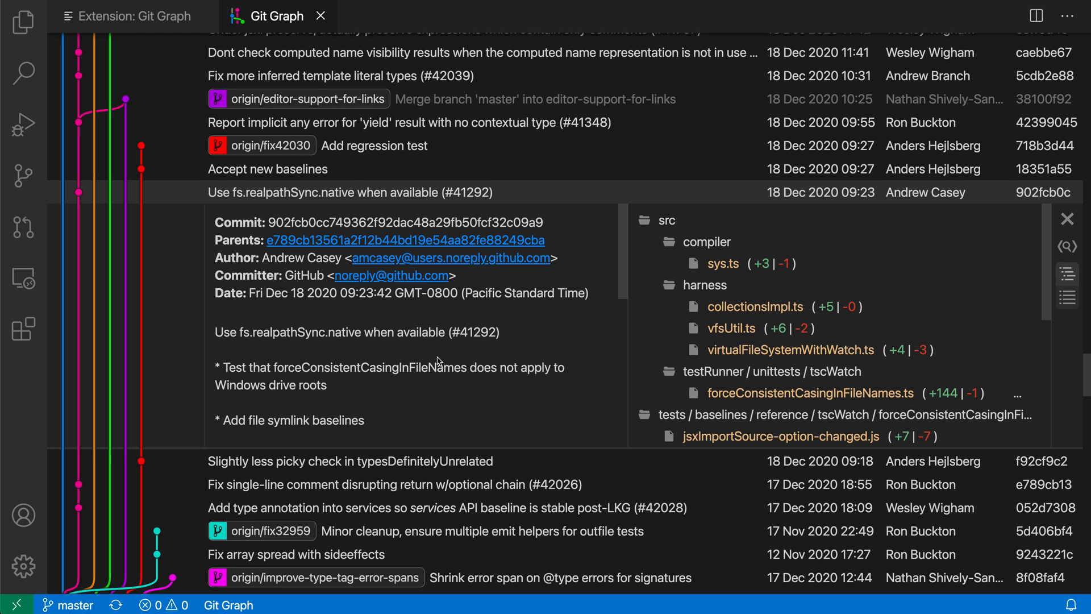
mouse_move(607, 359)
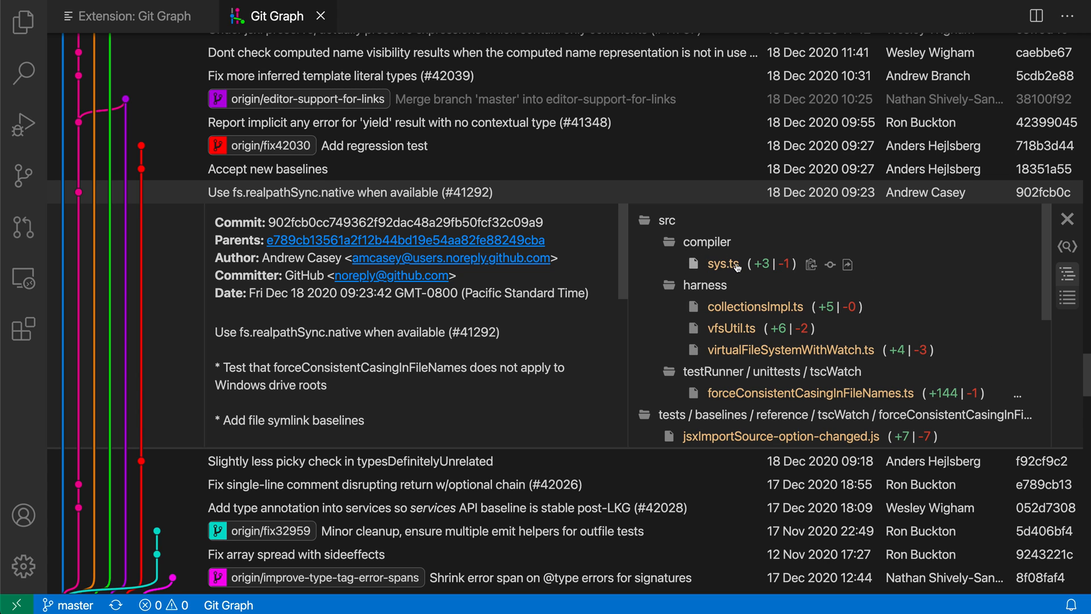
click(724, 263)
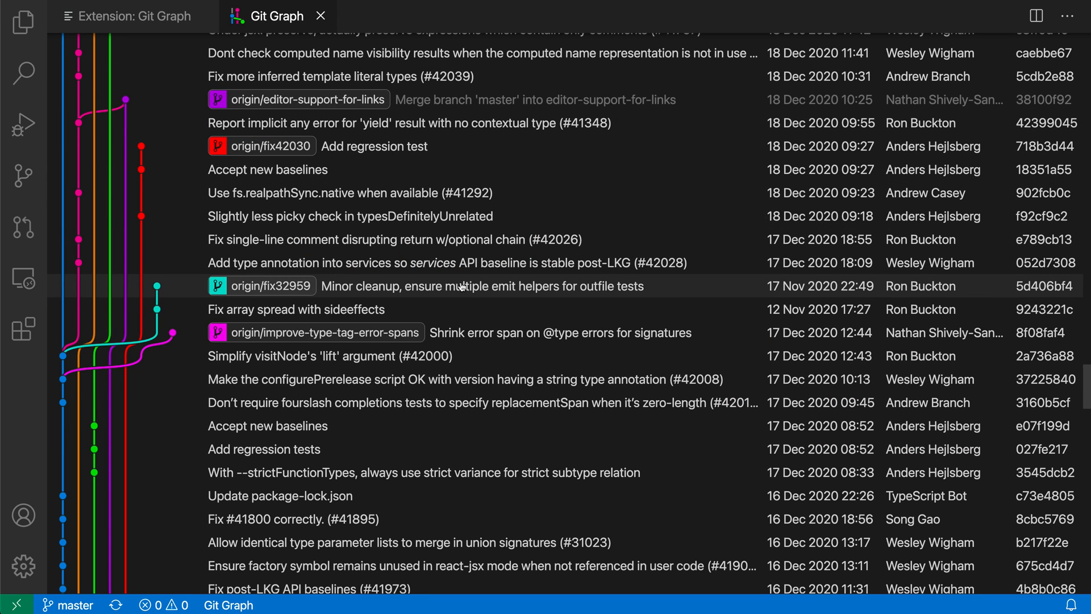
Check out origin/fix42030 as a new local branch named fix42030
scroll(down, 3)
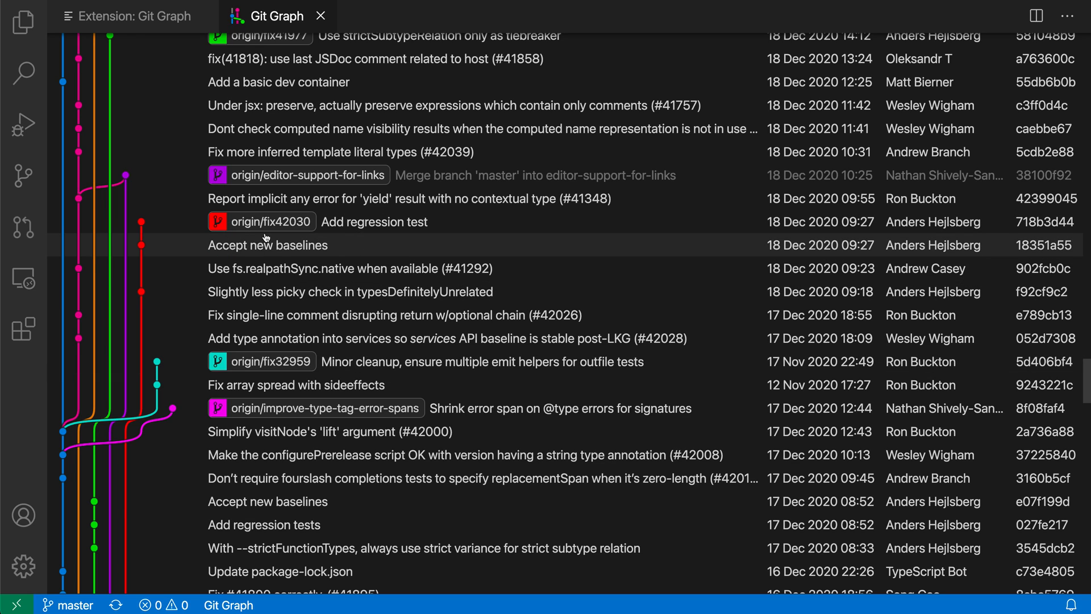
click(272, 221)
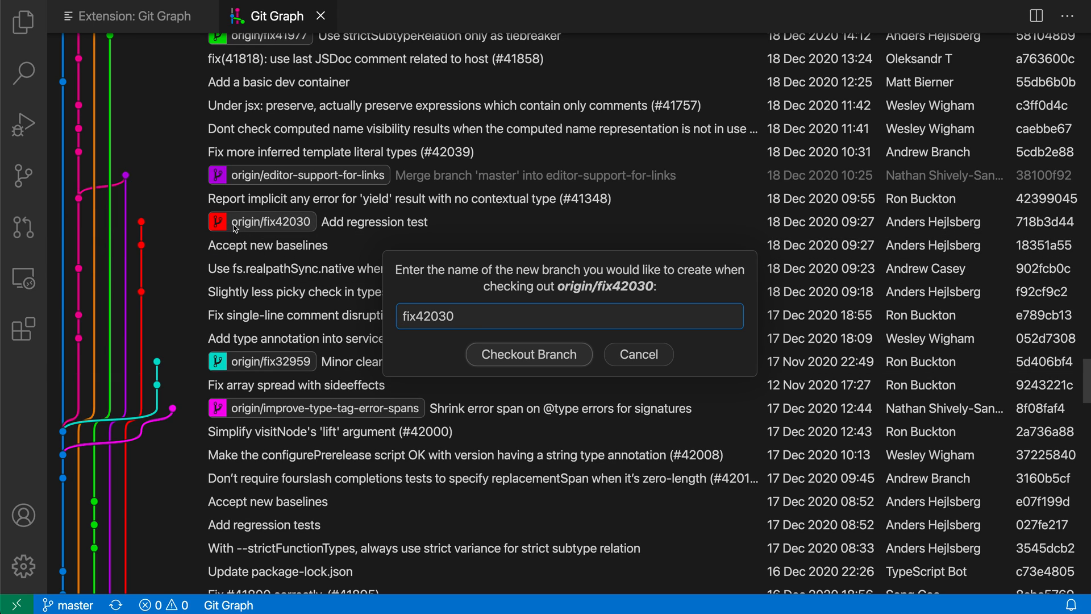
click(528, 354)
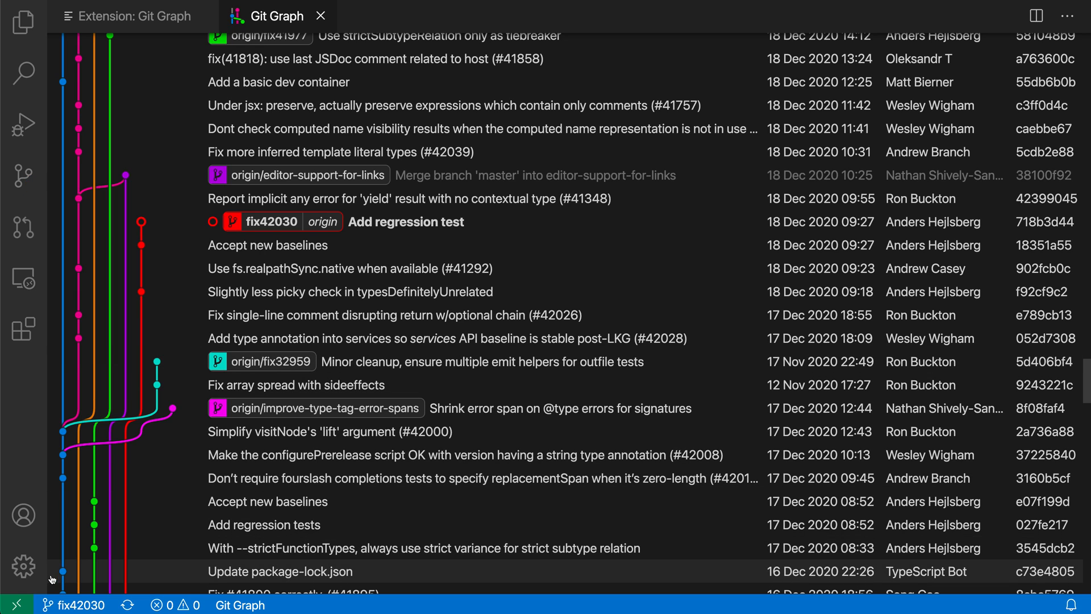
mouse_move(43, 595)
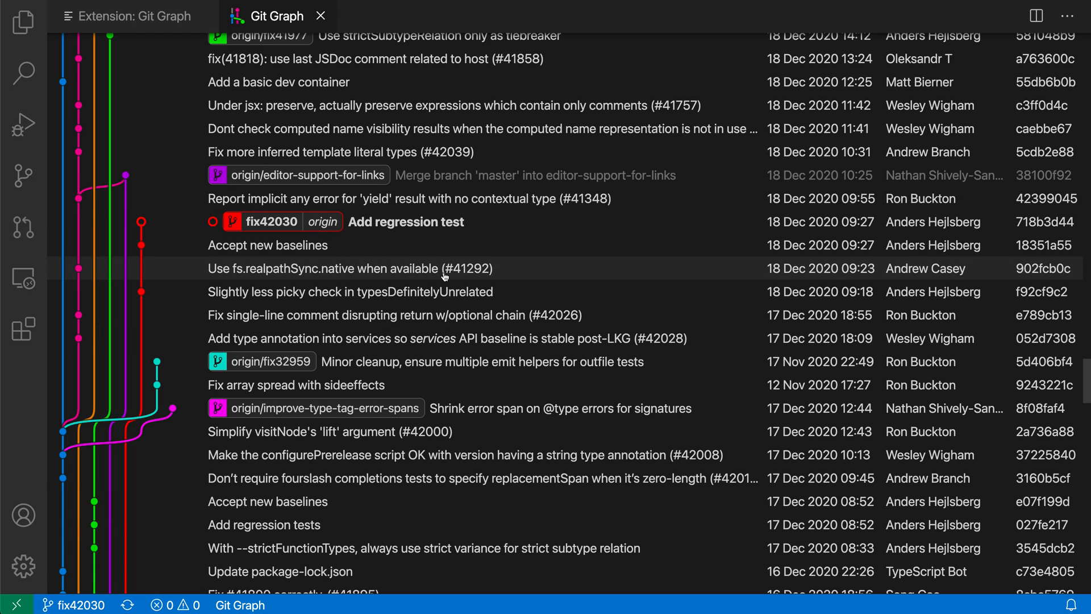
mouse_move(289, 245)
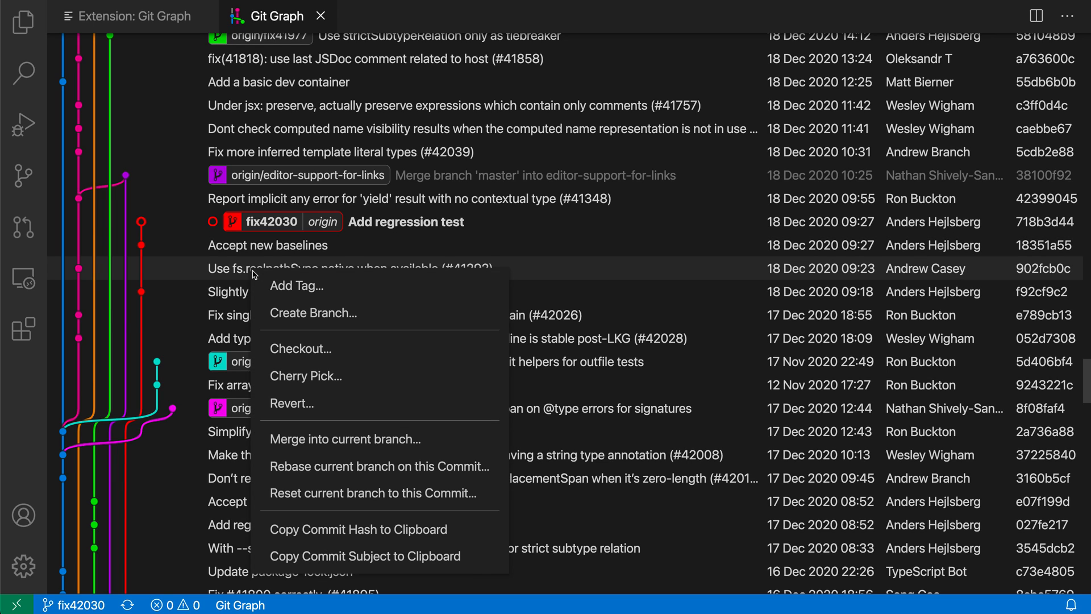
mouse_move(351, 403)
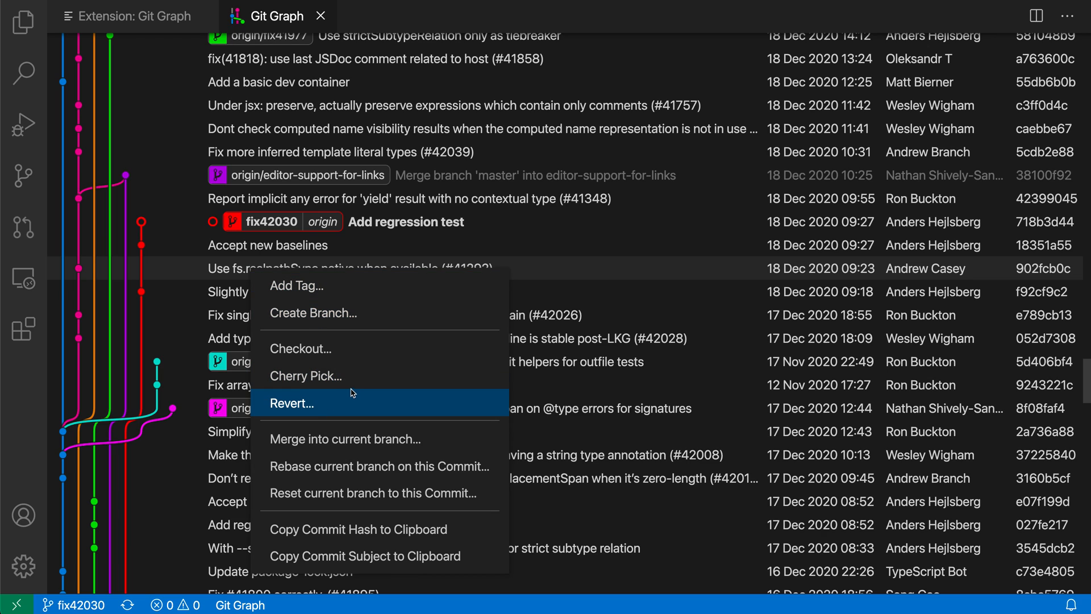